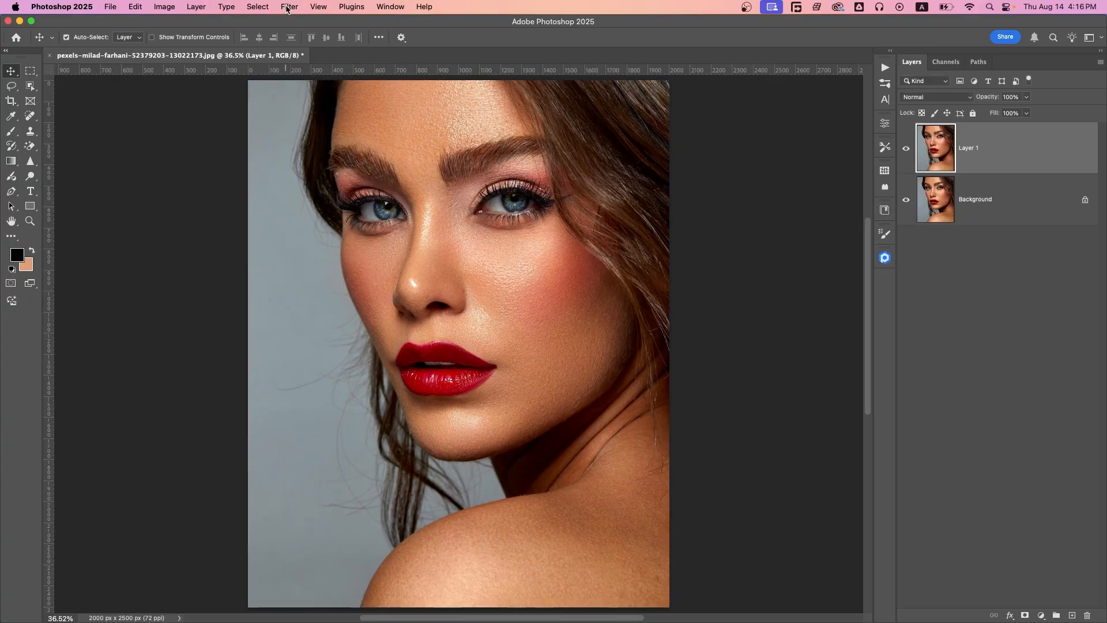
# - Open the Filter menu to reach the Retouch4me filters for Layer 1
pyautogui.click(289, 6)
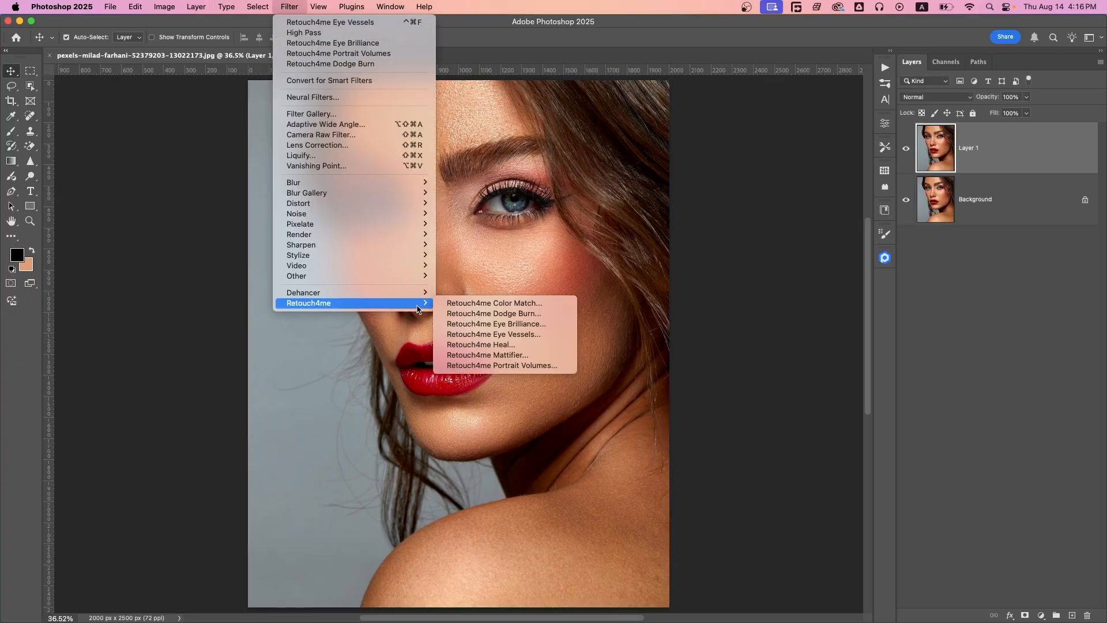
pyautogui.moveTo(491, 333)
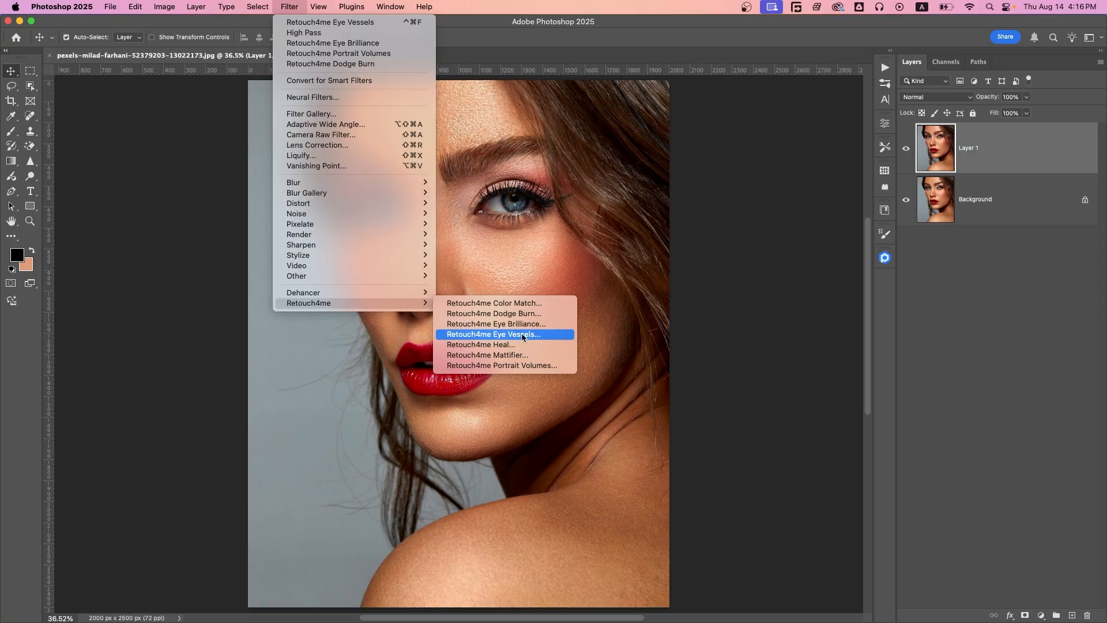
# - Launch Retouch4me Eye Vessels and zoom the preview to 200% to inspect the eyes
pyautogui.click(493, 333)
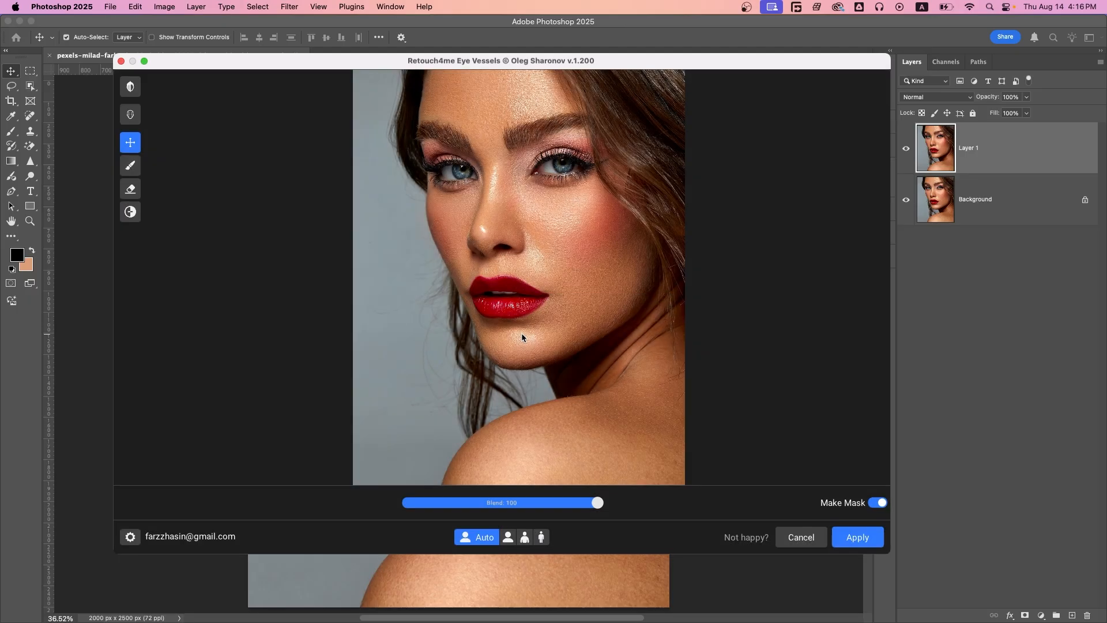
pyautogui.moveTo(335, 235)
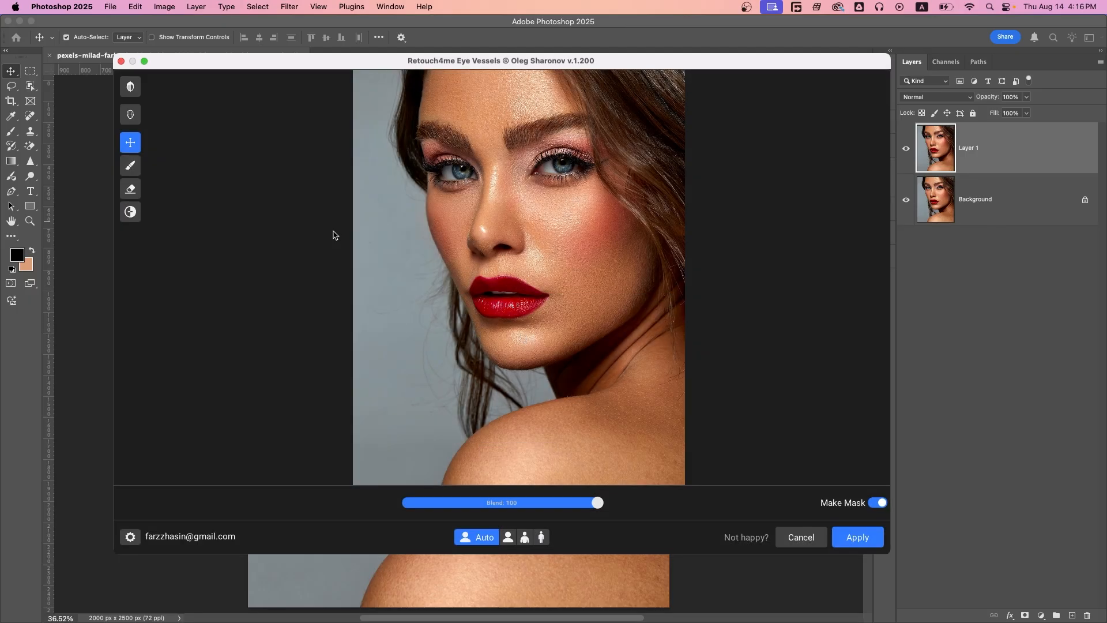
pyautogui.moveTo(130, 86)
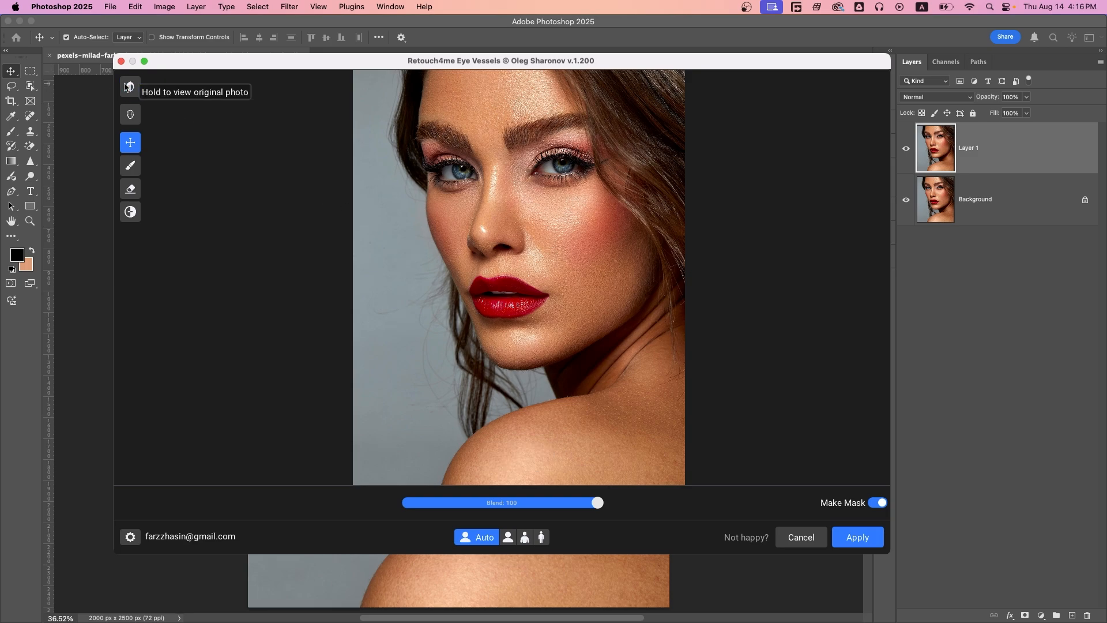
pyautogui.click(542, 458)
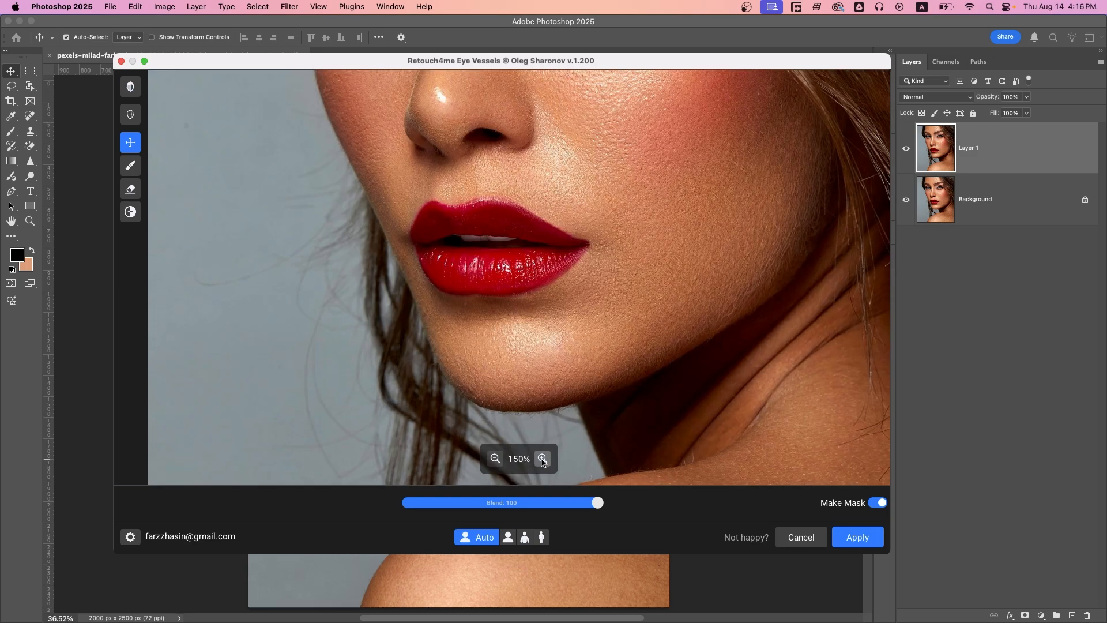
pyautogui.click(542, 459)
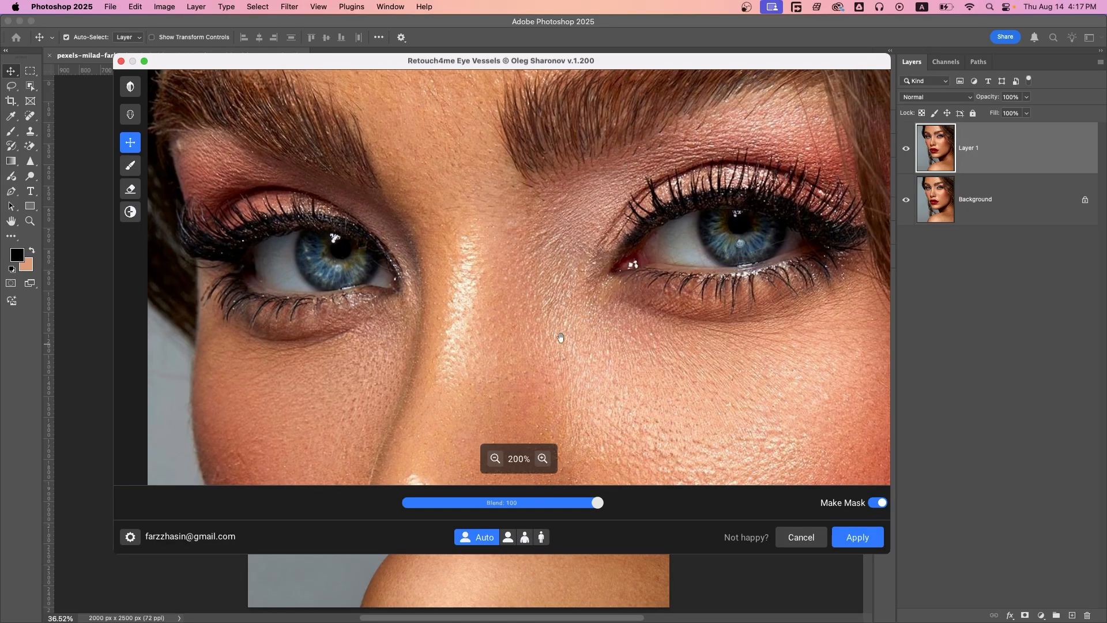
pyautogui.moveTo(130, 86)
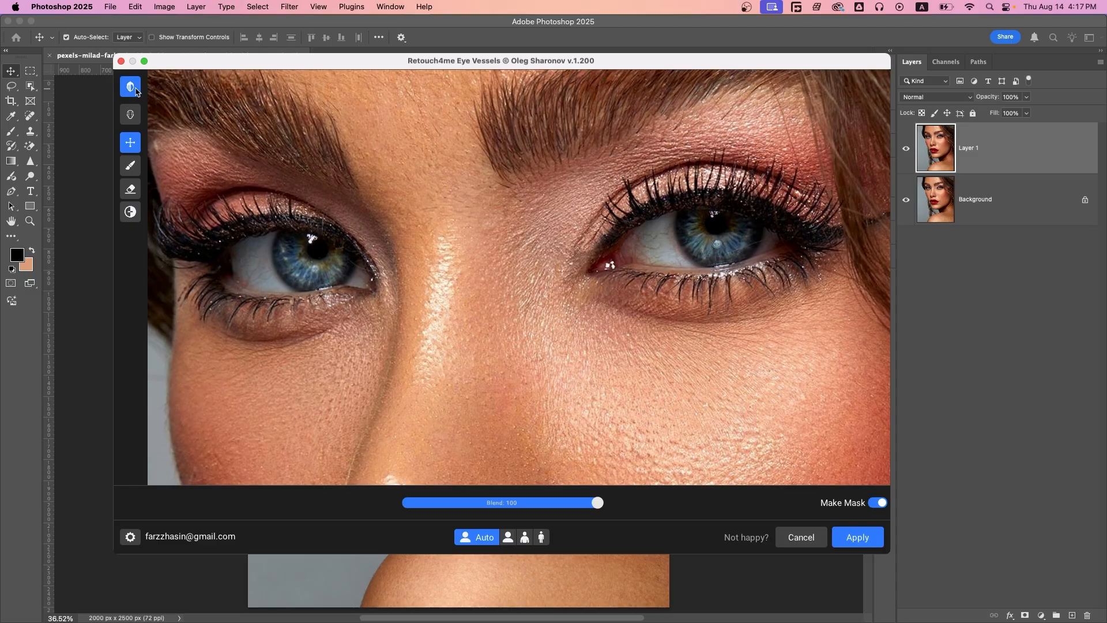
pyautogui.moveTo(130, 114)
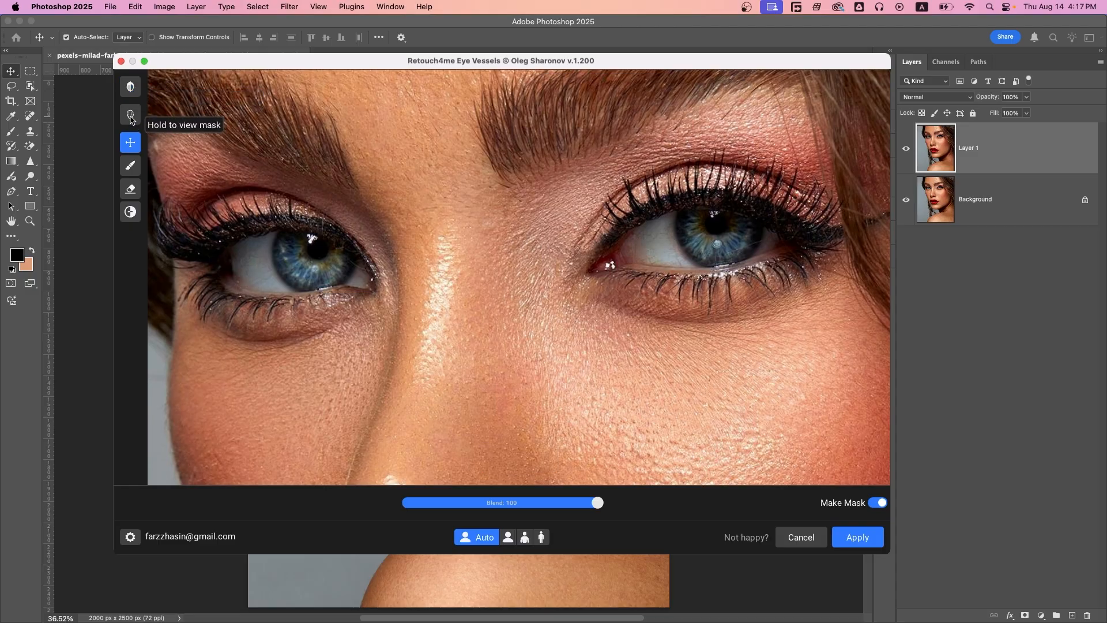
# - View the detection mask, erase mask areas over the hair, then return to the Move tool
pyautogui.click(130, 115)
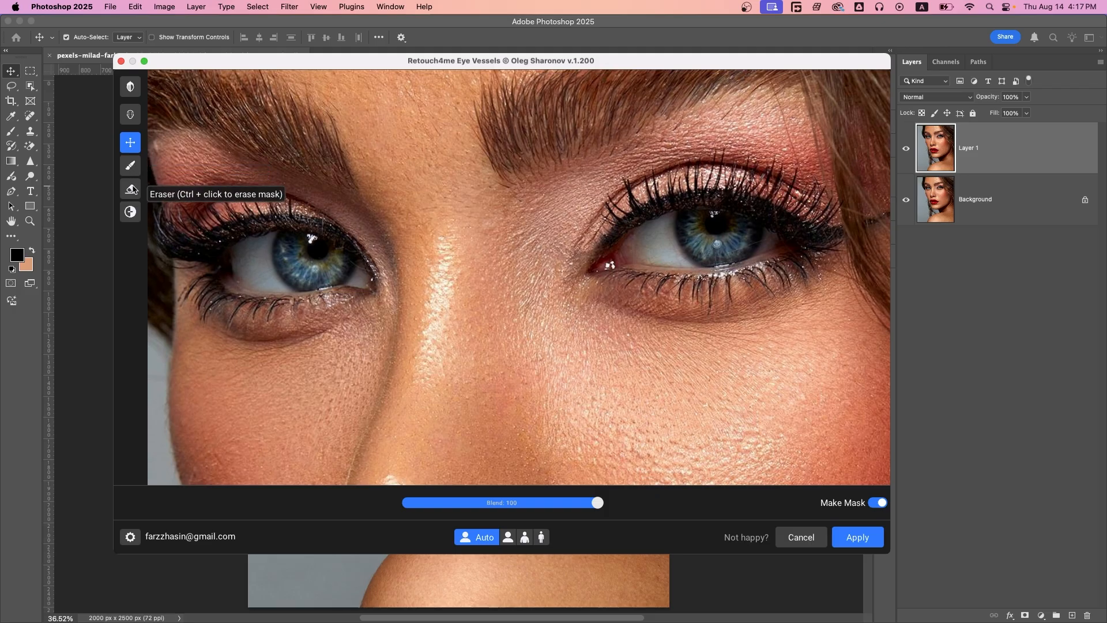
pyautogui.moveTo(226, 189)
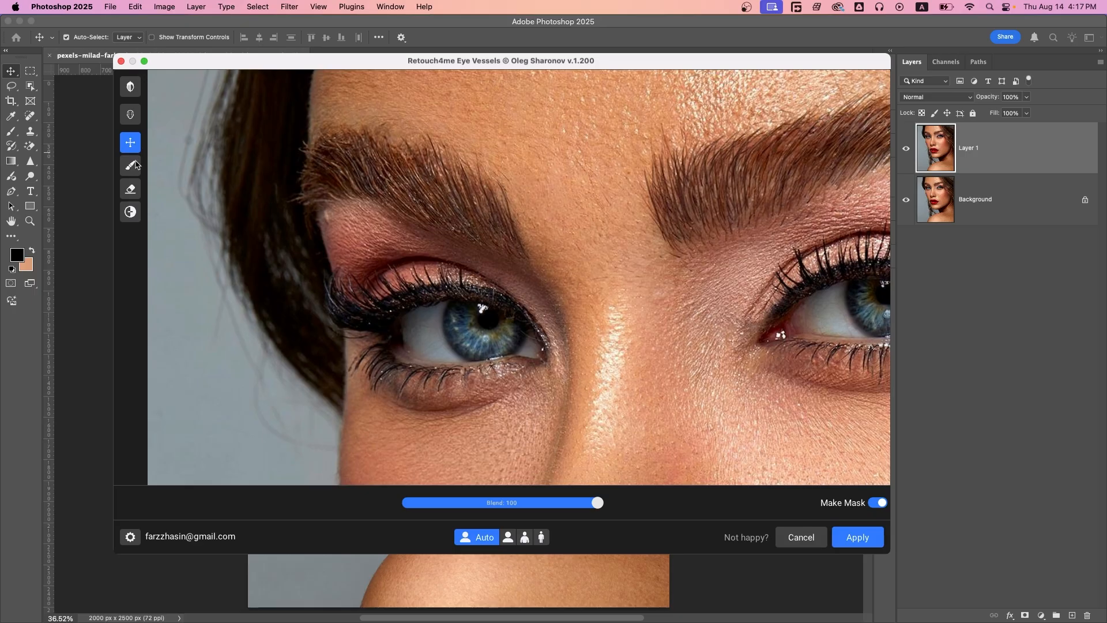
pyautogui.click(129, 189)
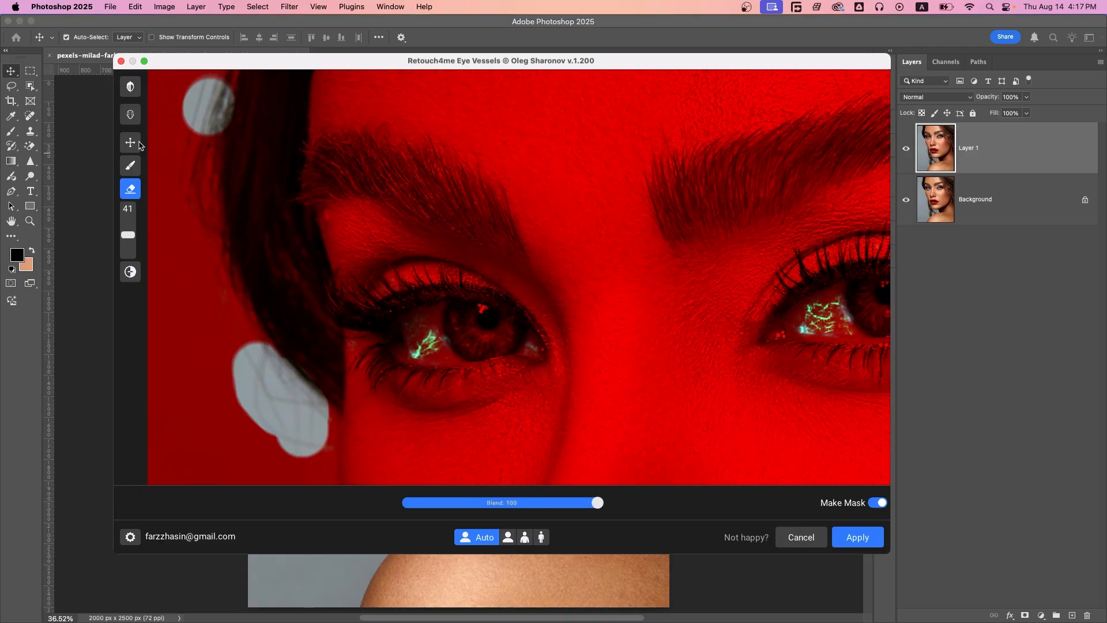
pyautogui.click(878, 502)
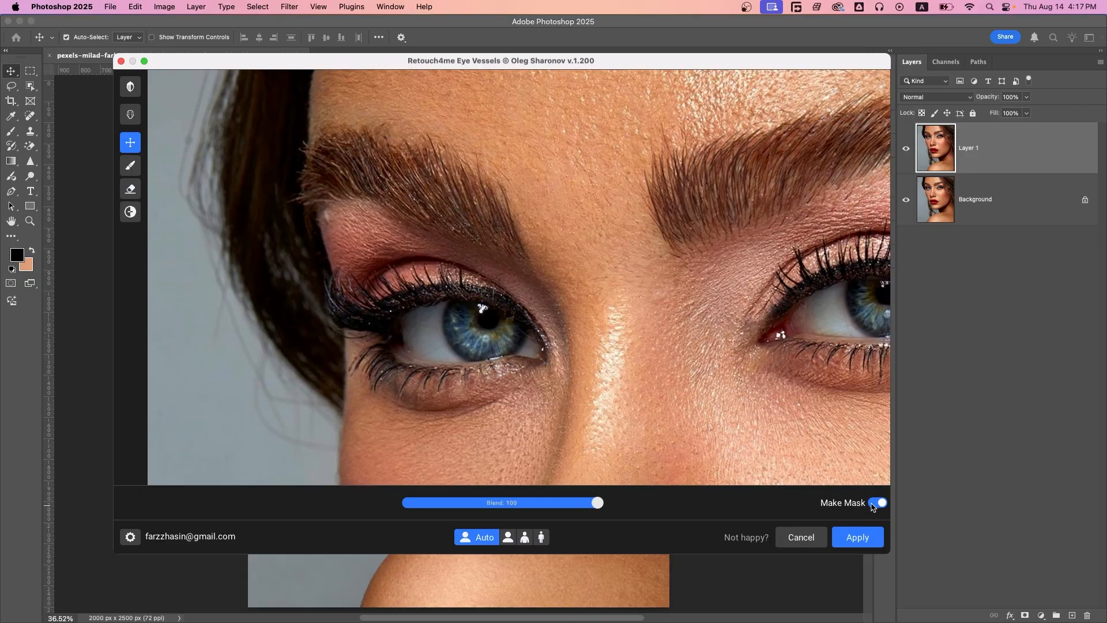
pyautogui.click(878, 502)
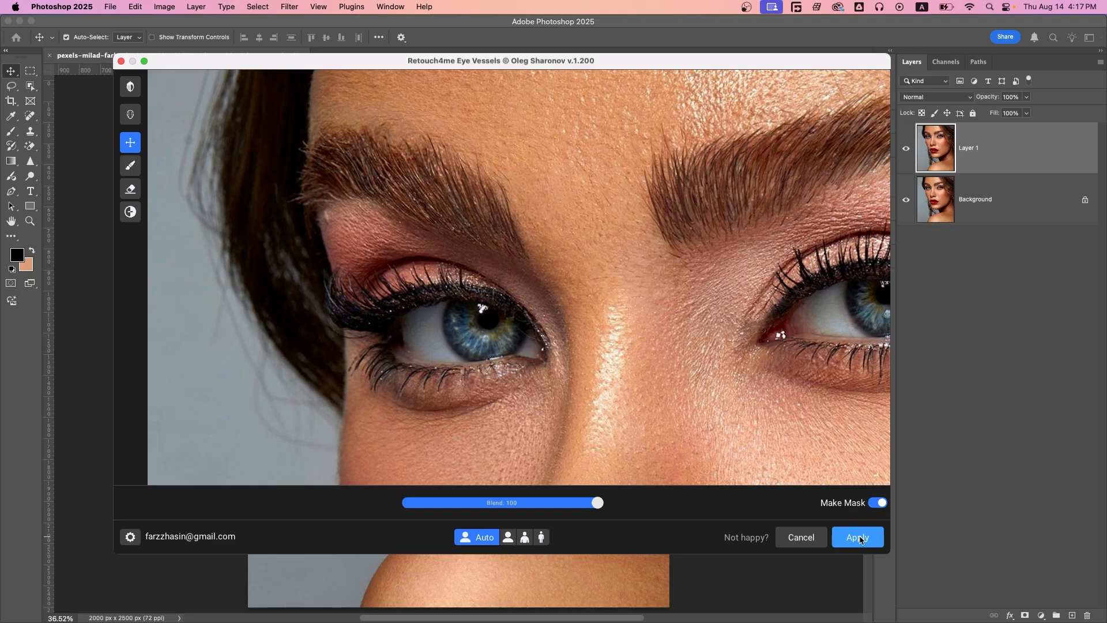
# - Apply the Eye Vessels correction and launch Retouch4me Eye Brilliance on new Layer 2
pyautogui.click(856, 537)
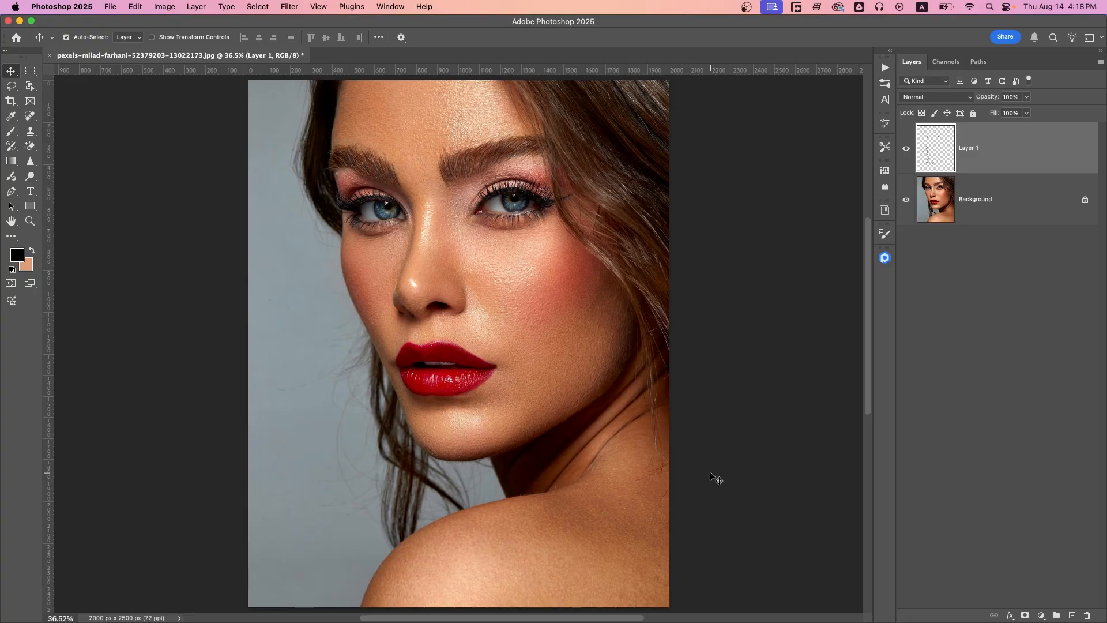
pyautogui.moveTo(713, 475)
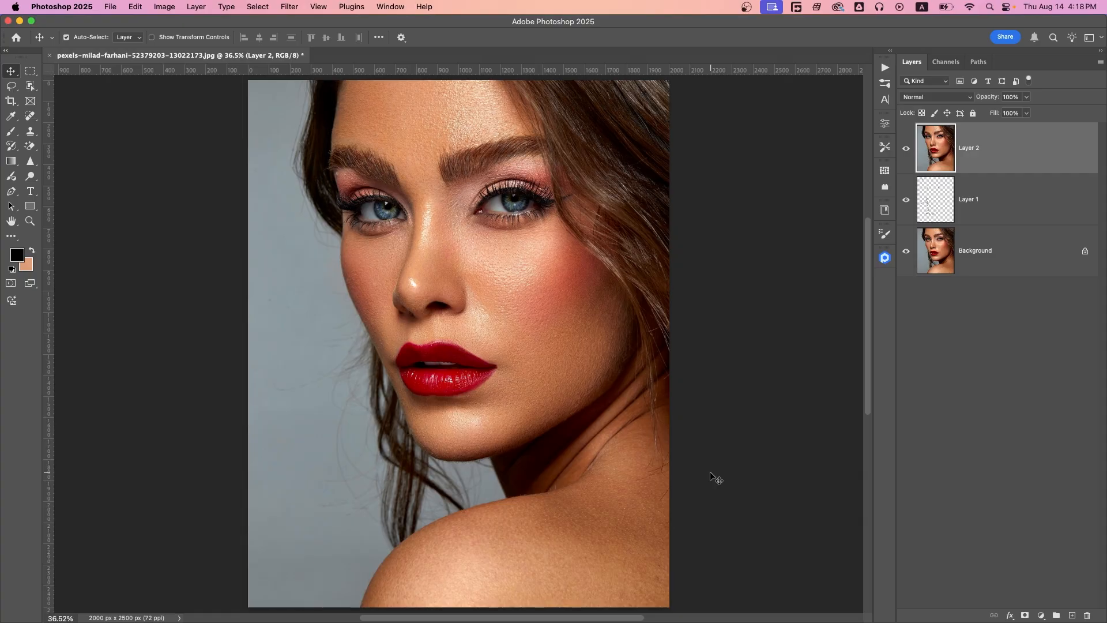
pyautogui.click(289, 6)
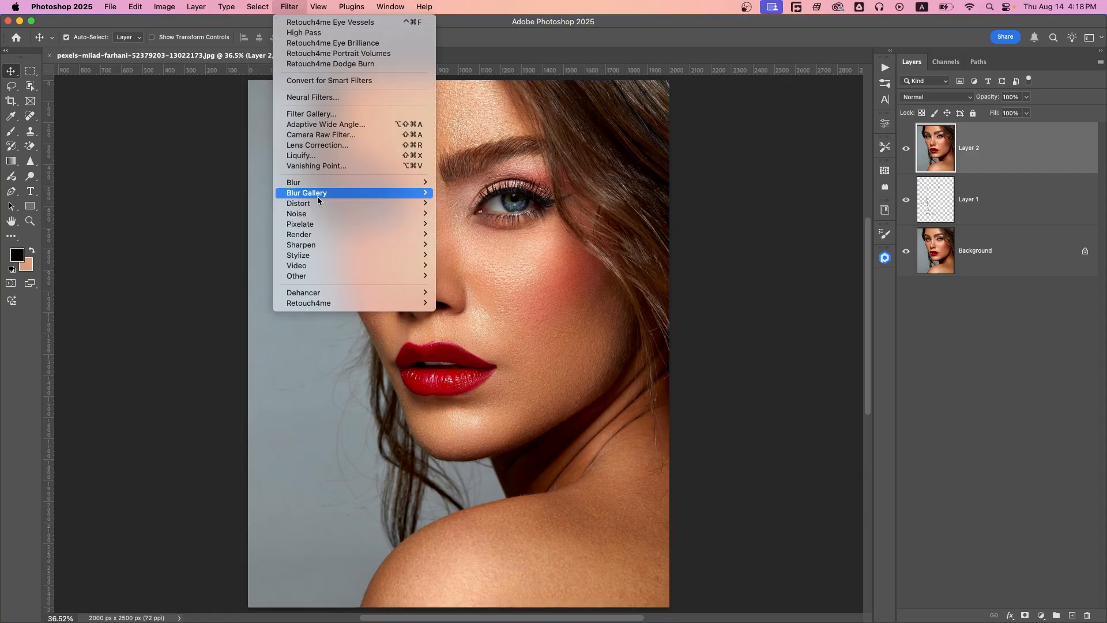
pyautogui.moveTo(308, 303)
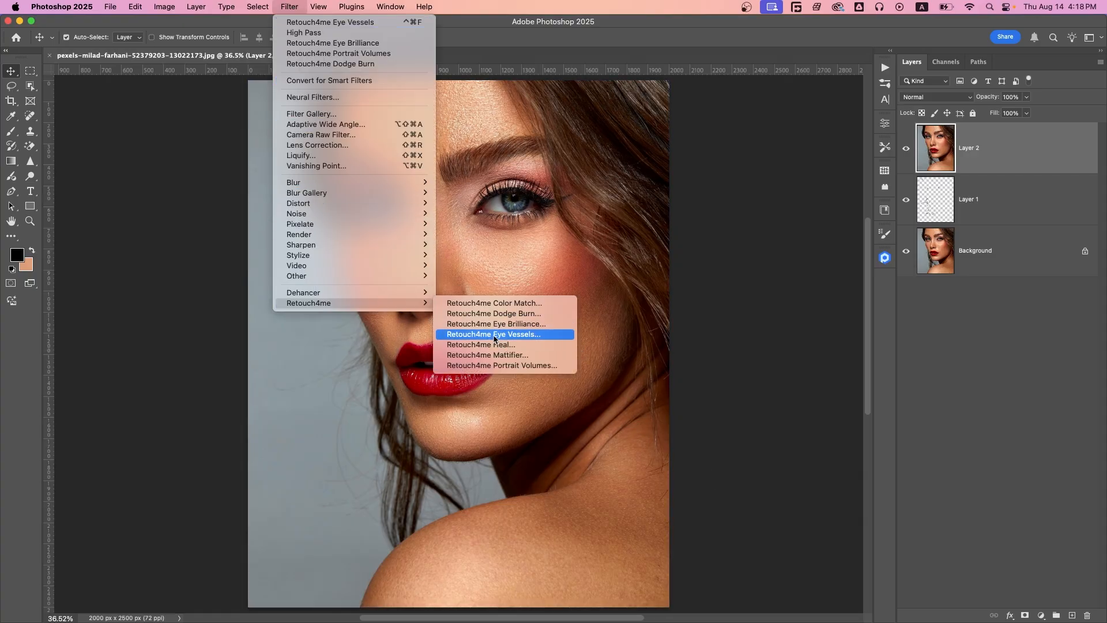
pyautogui.click(493, 334)
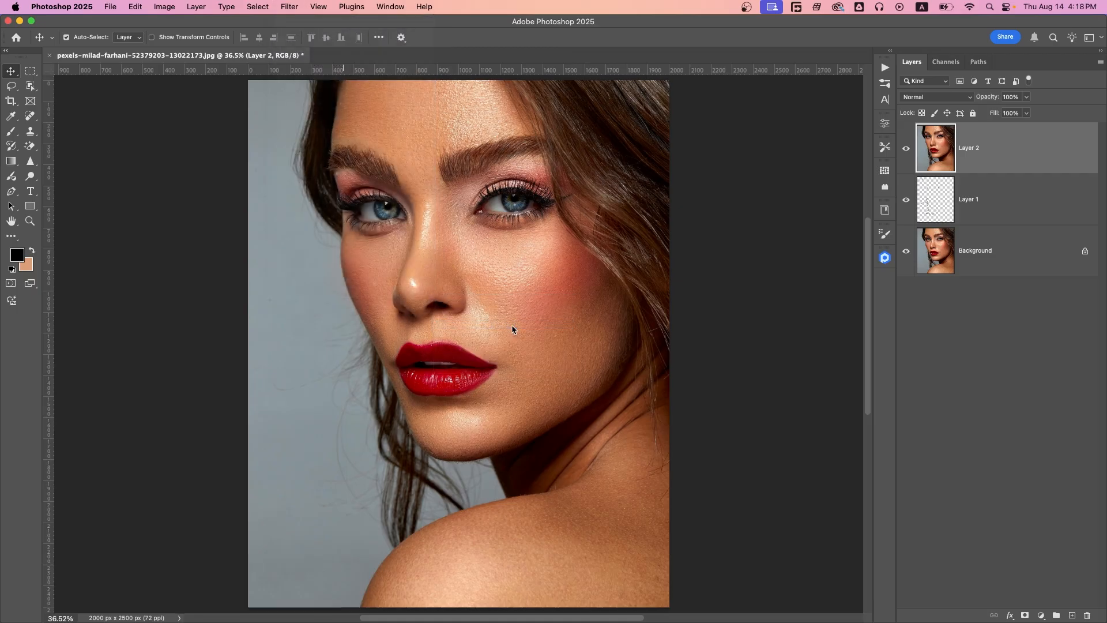
pyautogui.click(351, 6)
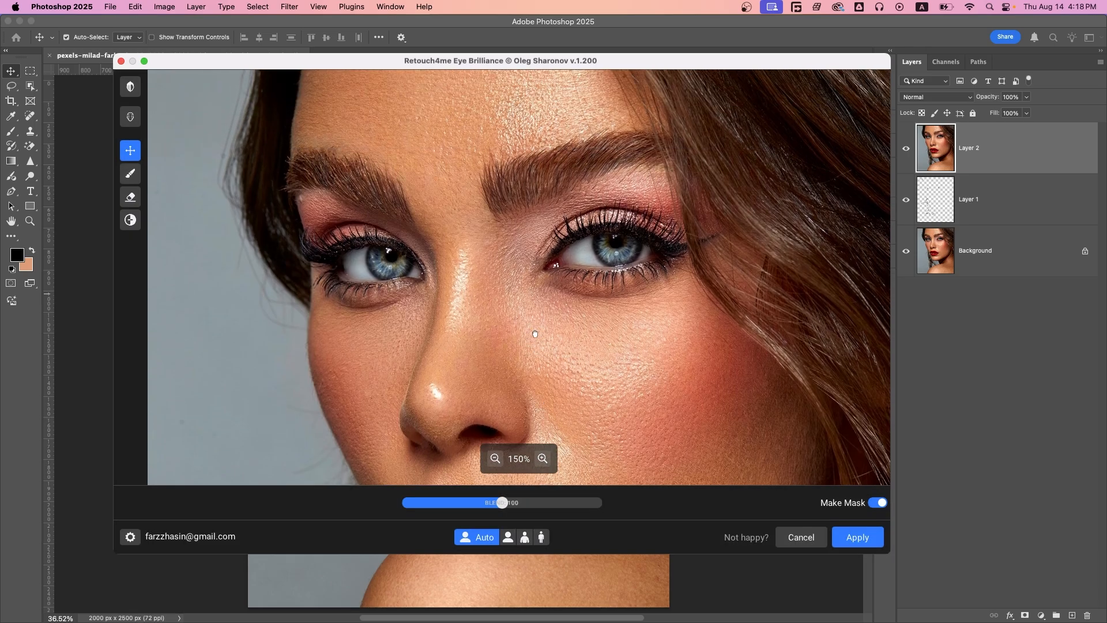
# - Compare the brightened eyes with the original, then apply Eye Brilliance at blend 85
pyautogui.click(130, 86)
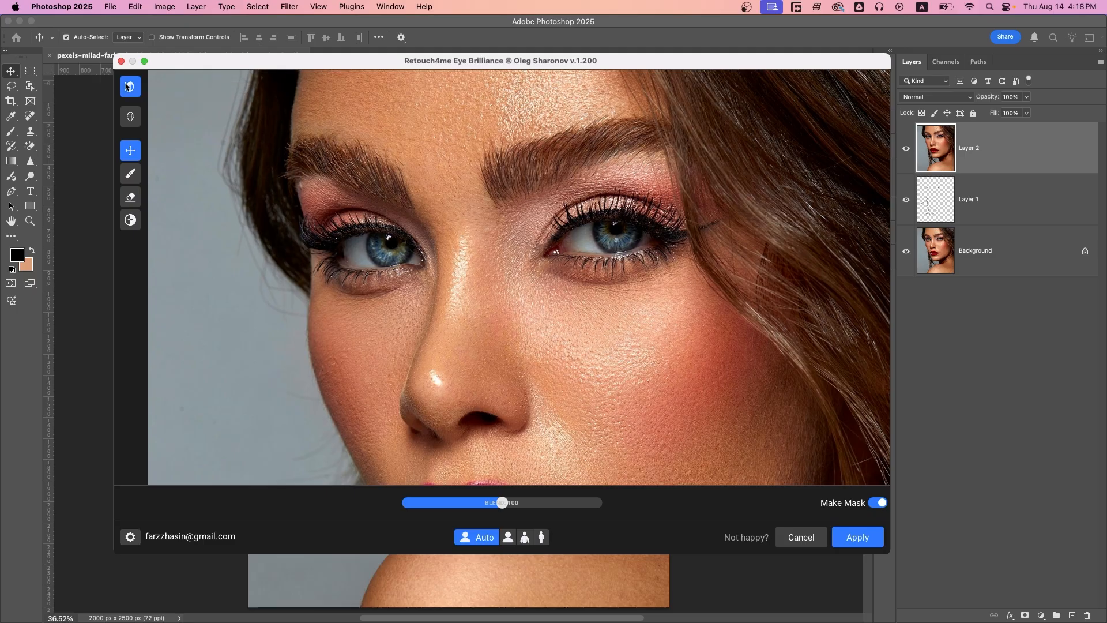
pyautogui.moveTo(129, 86)
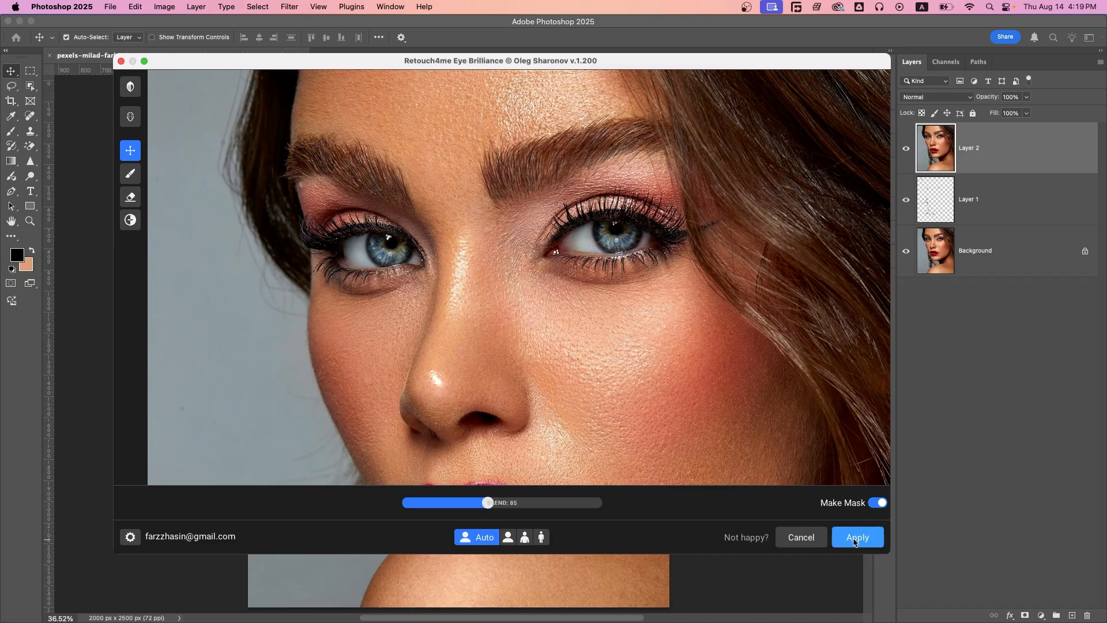
pyautogui.click(857, 536)
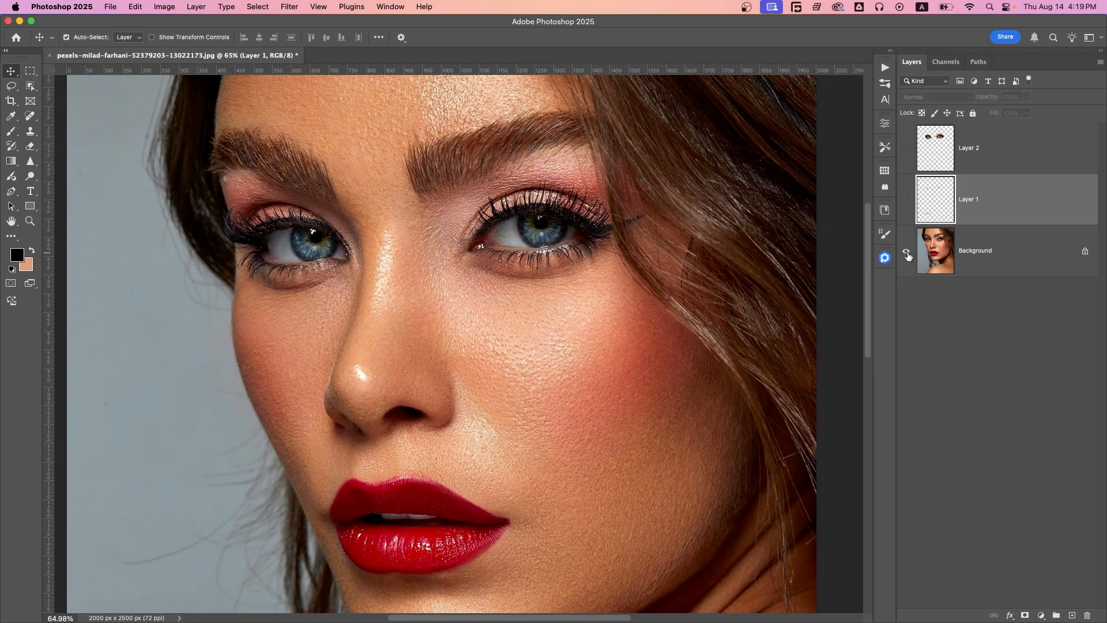
# - Toggle the retouch layers' visibility to compare the photo with and without them
pyautogui.click(1003, 147)
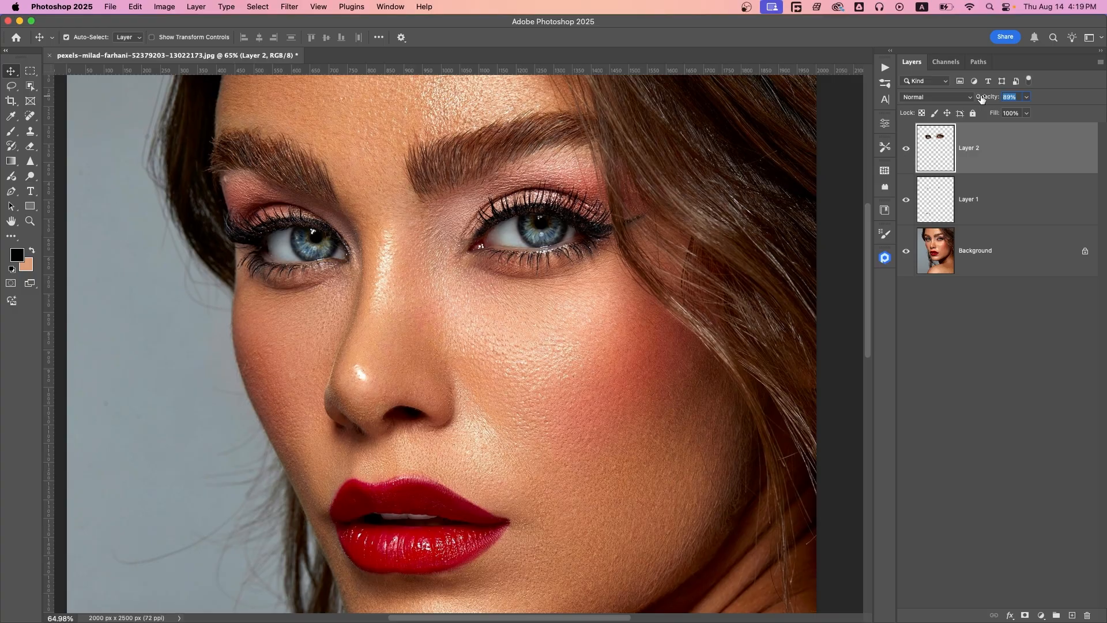
pyautogui.moveTo(894, 266)
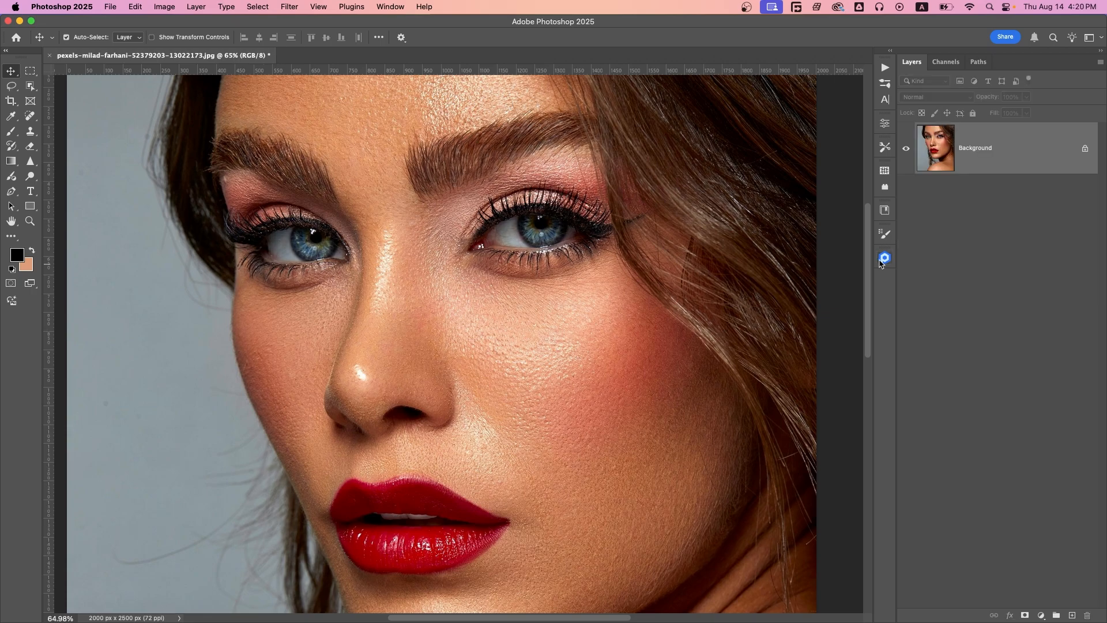
# - Run Eye Vessels and Eye Brilliance together from the Retouch4me panel's Retouch button
pyautogui.click(883, 257)
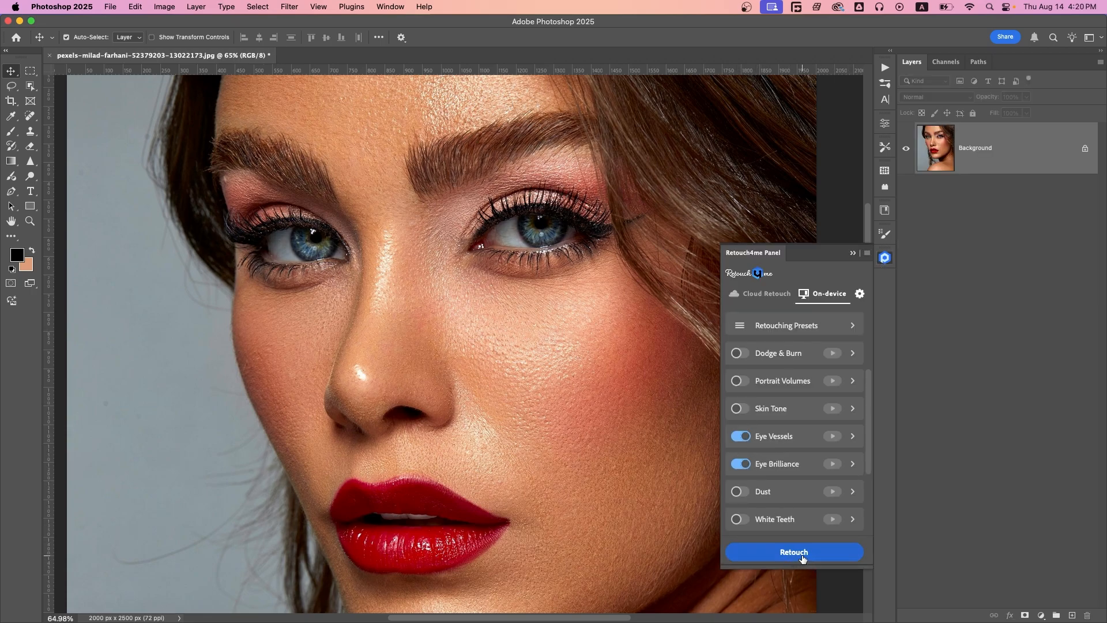
pyautogui.click(793, 551)
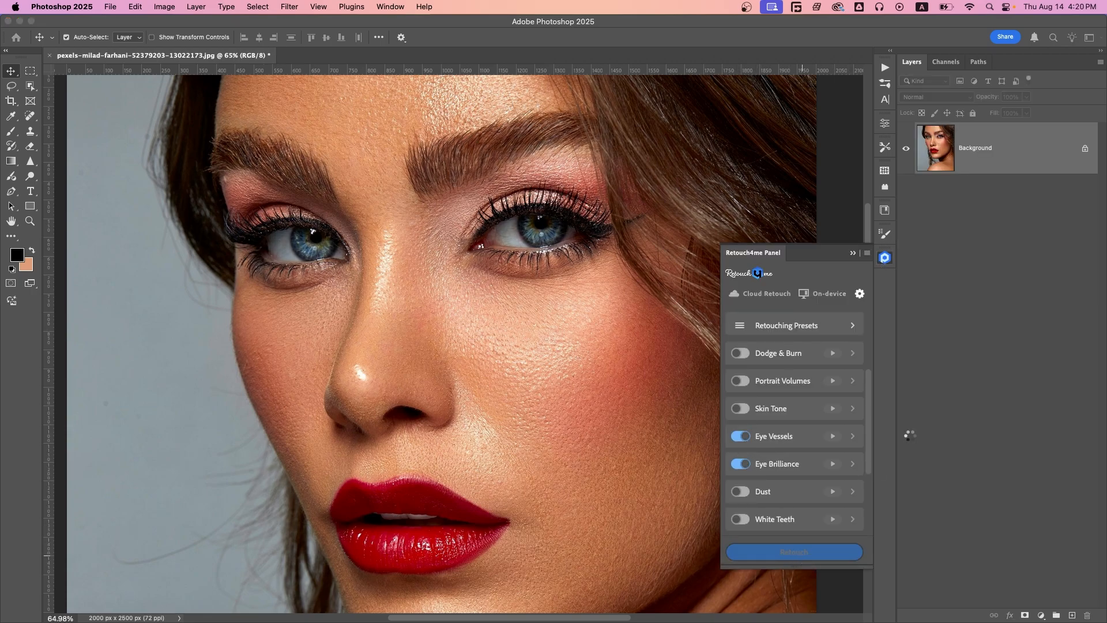
pyautogui.click(793, 551)
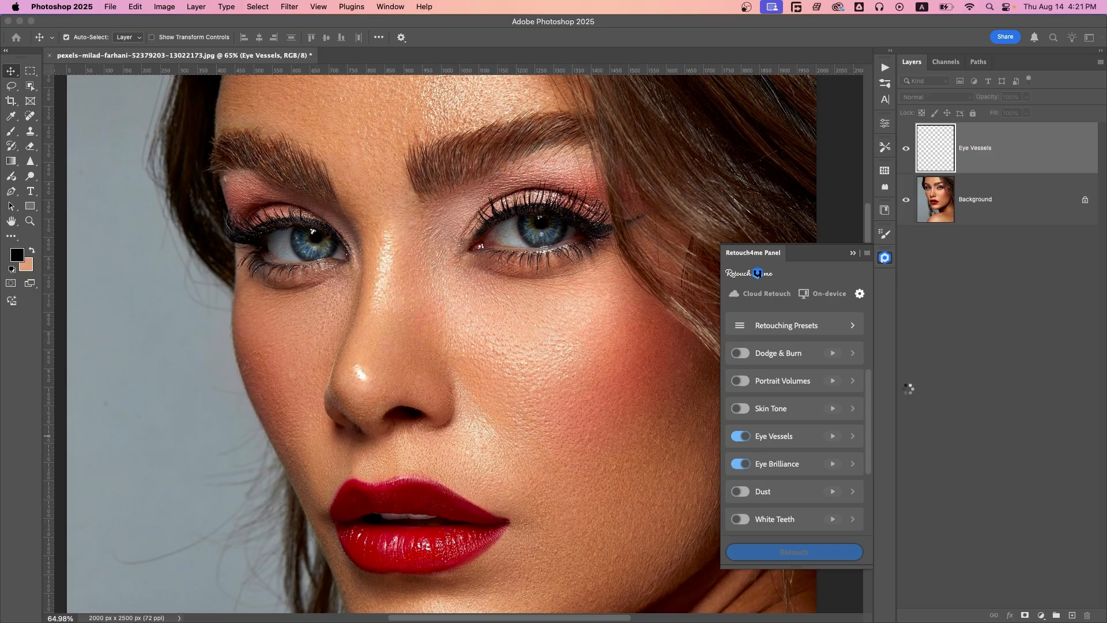
pyautogui.click(792, 551)
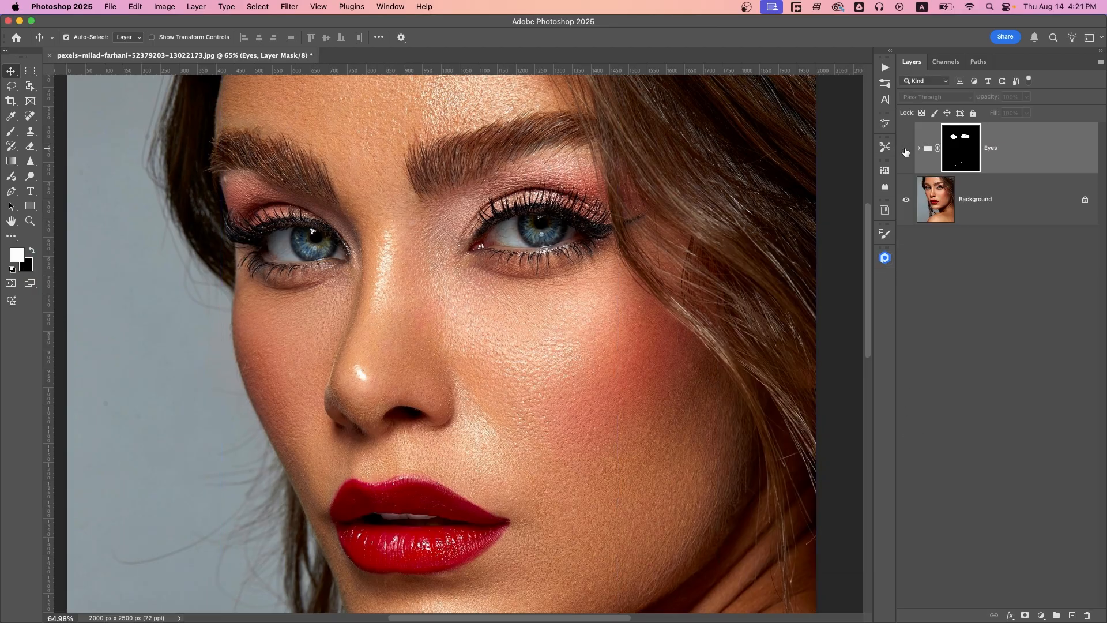